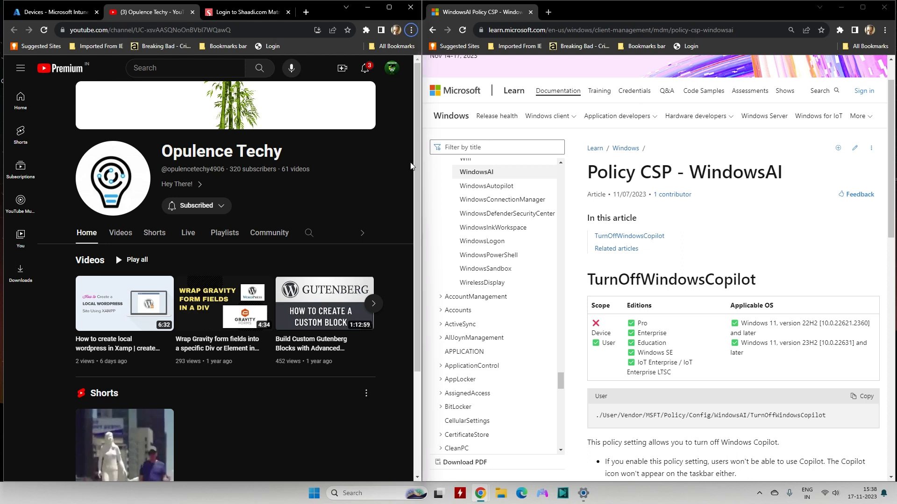
mouse_move(579, 257)
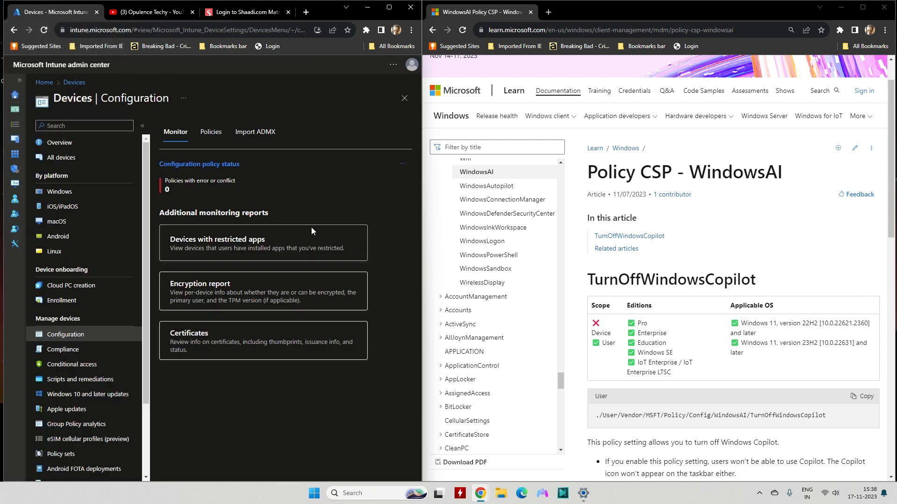
mouse_move(385, 246)
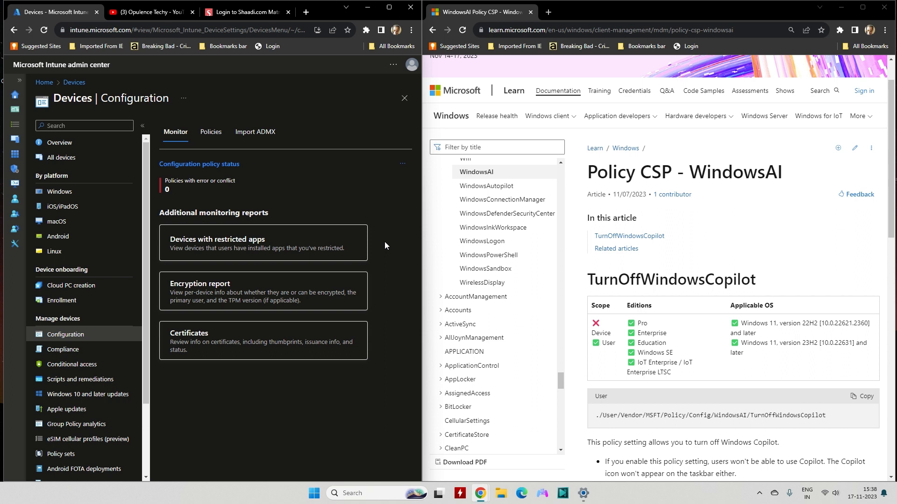
mouse_move(385, 249)
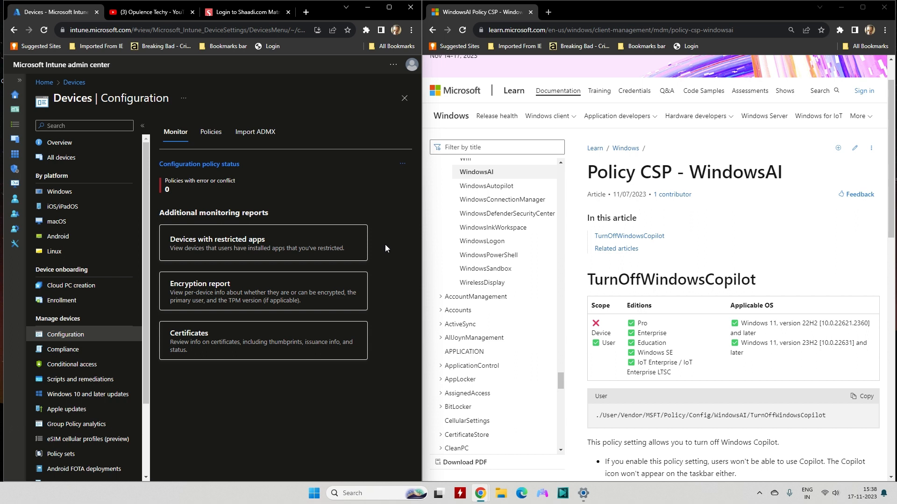
mouse_move(642, 206)
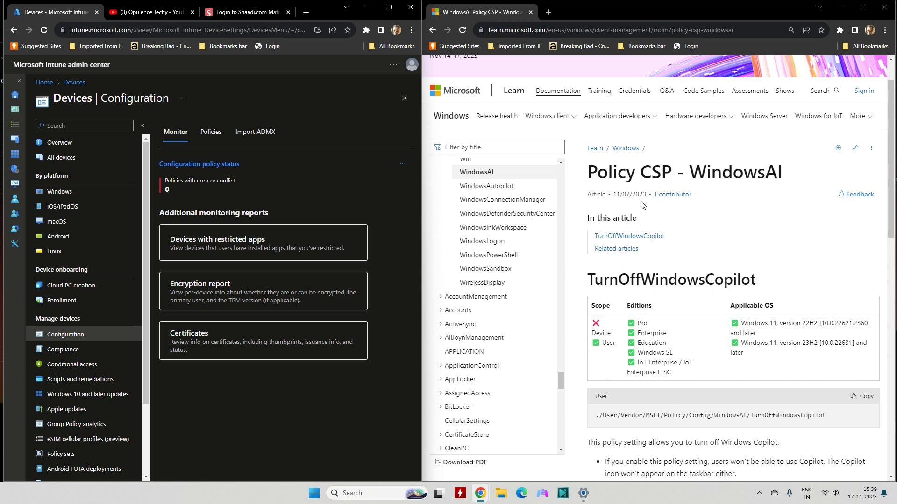
mouse_move(638, 304)
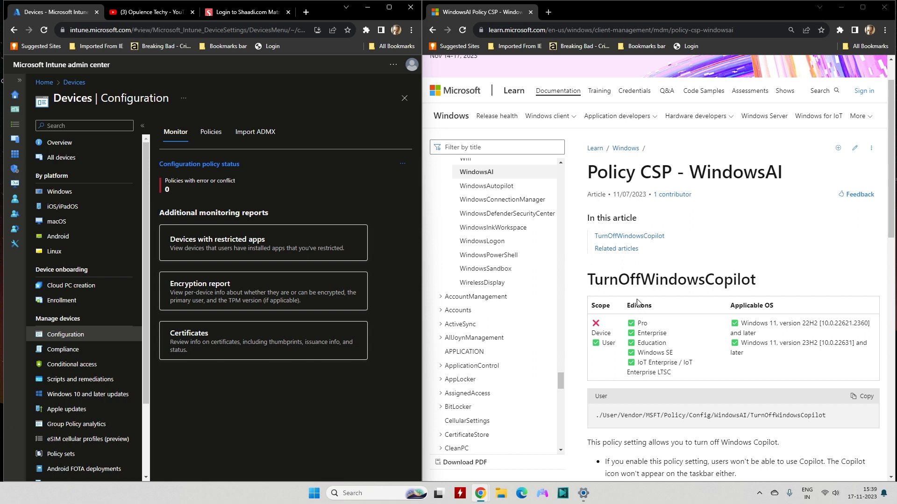
mouse_move(646, 306)
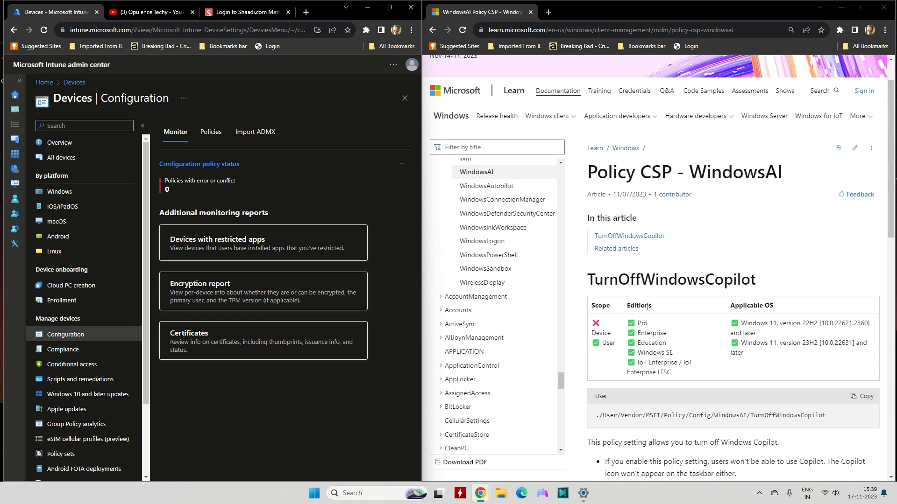
mouse_move(634, 227)
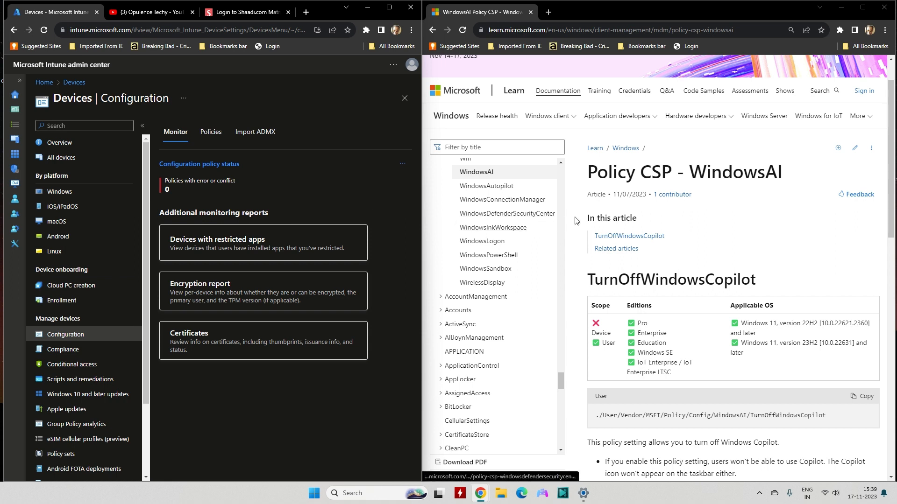
mouse_move(97, 210)
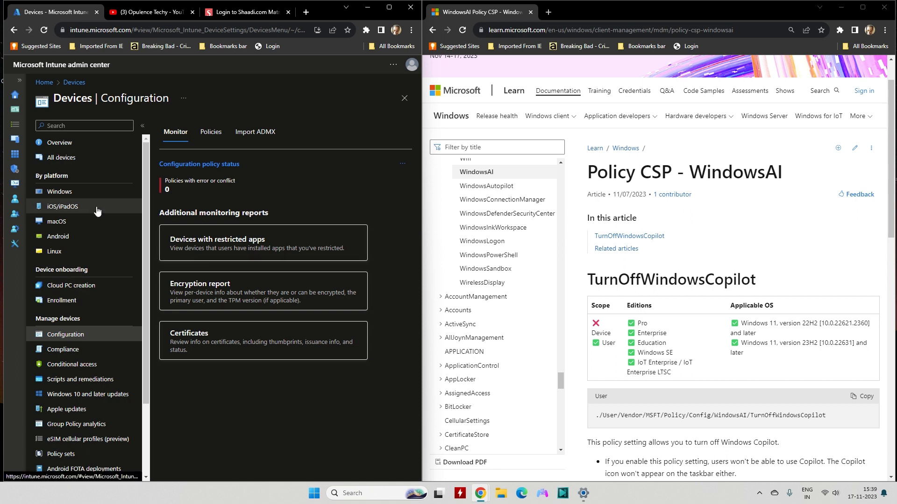
mouse_move(95, 172)
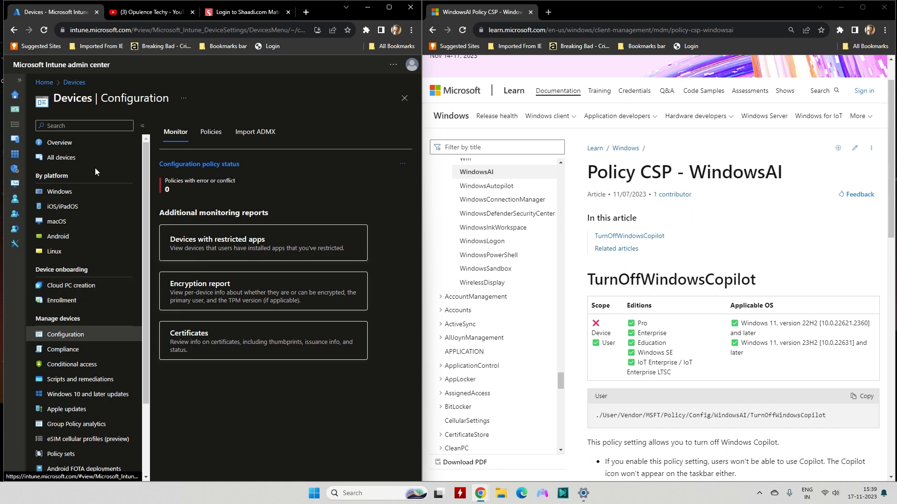
mouse_move(333, 90)
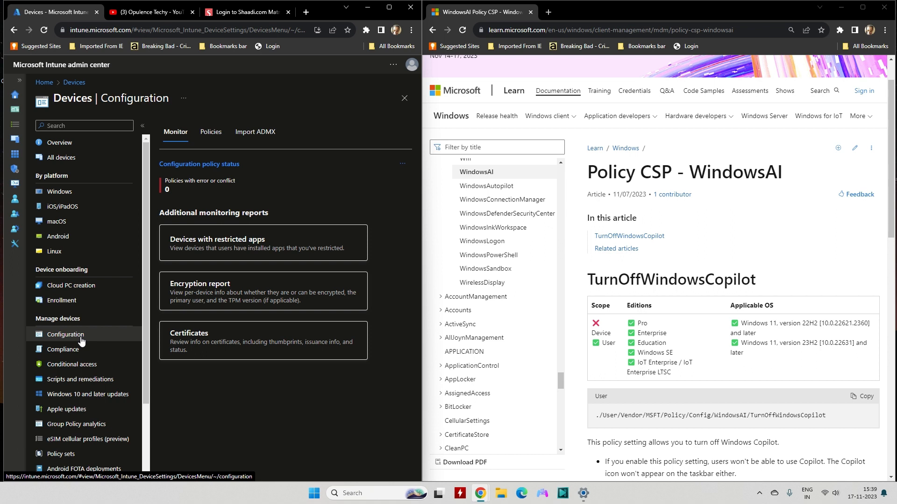
mouse_move(60, 143)
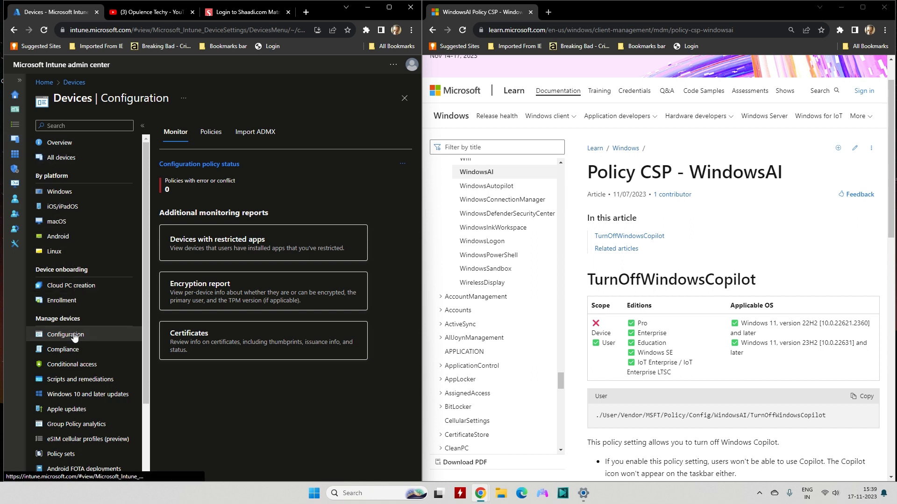
mouse_move(183, 248)
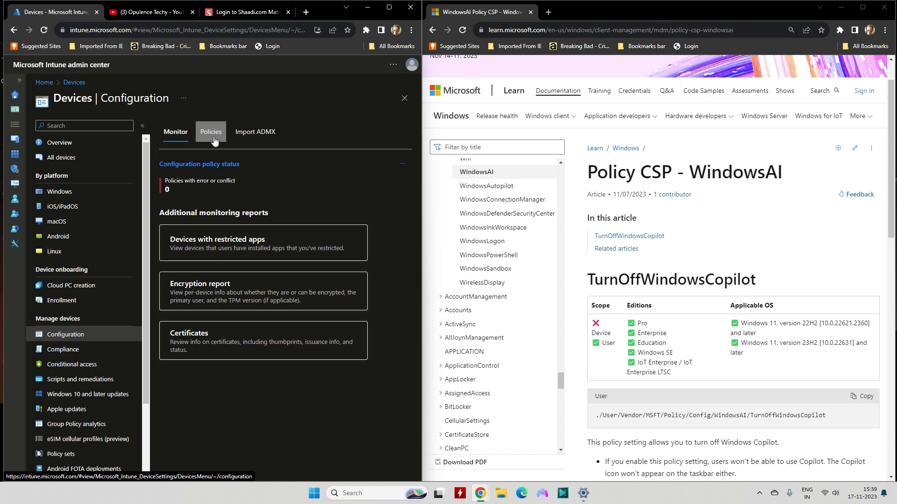
Begin a new profile for Windows 10 and later with the Templates profile type
click(211, 132)
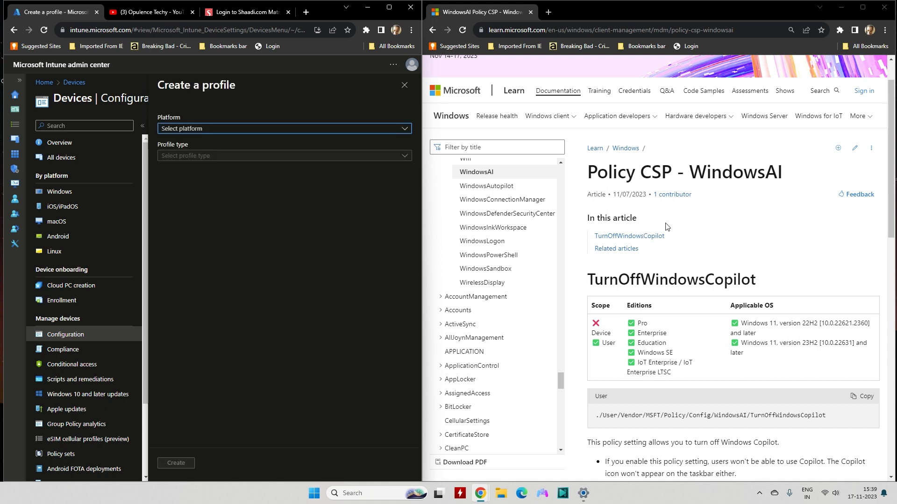
mouse_move(397, 158)
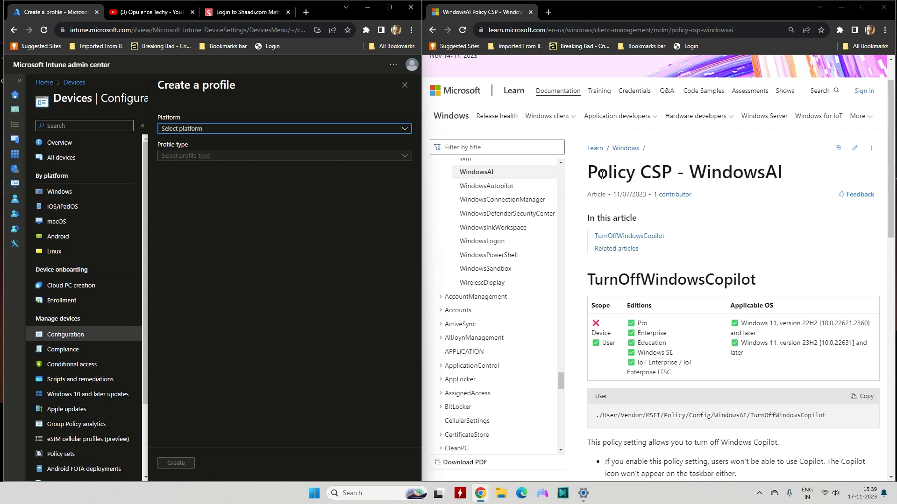
mouse_move(192, 138)
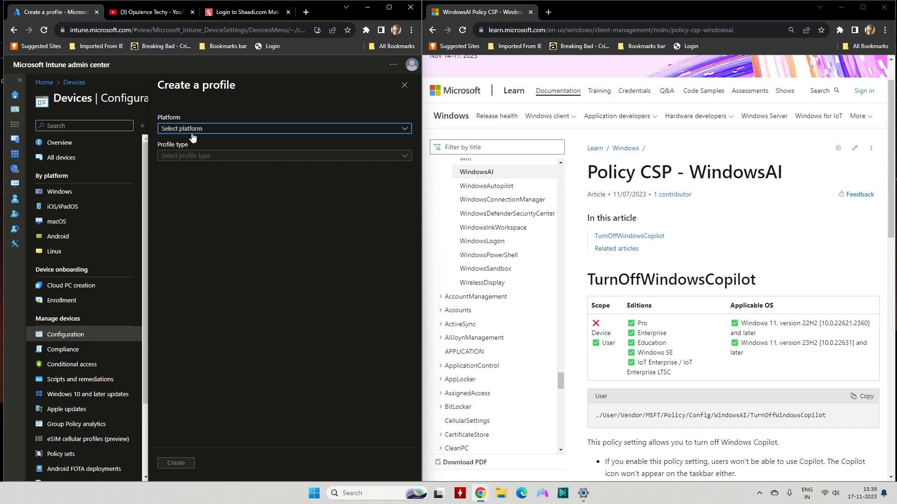
click(285, 127)
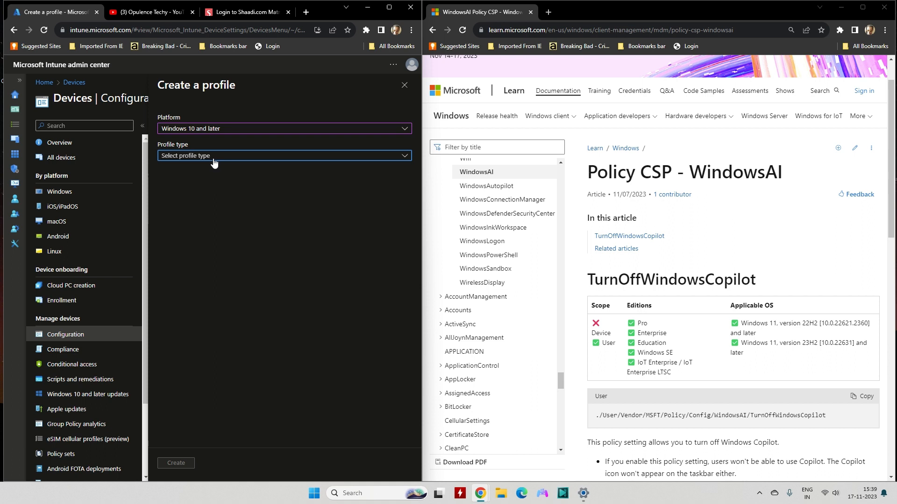
click(284, 156)
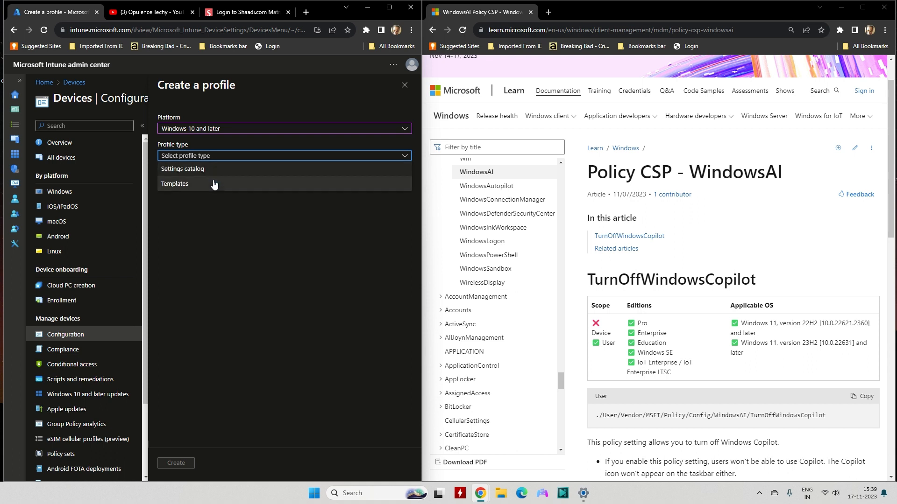
click(174, 184)
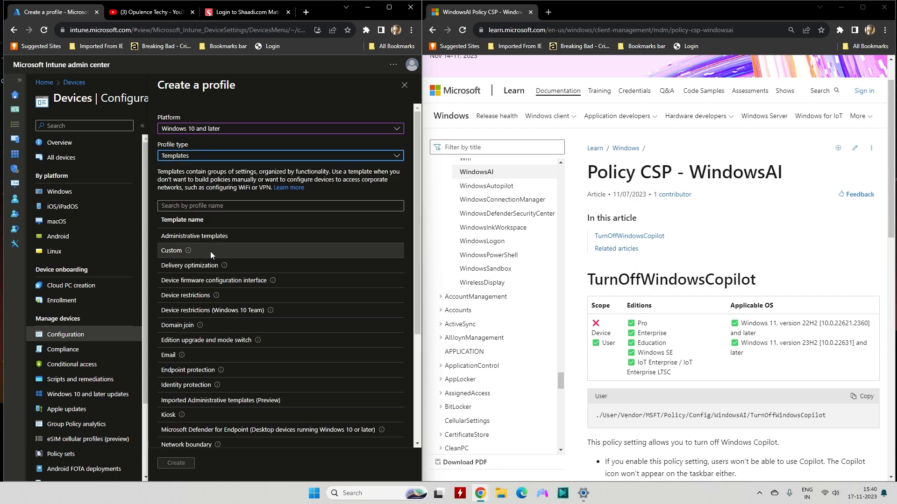
mouse_move(335, 269)
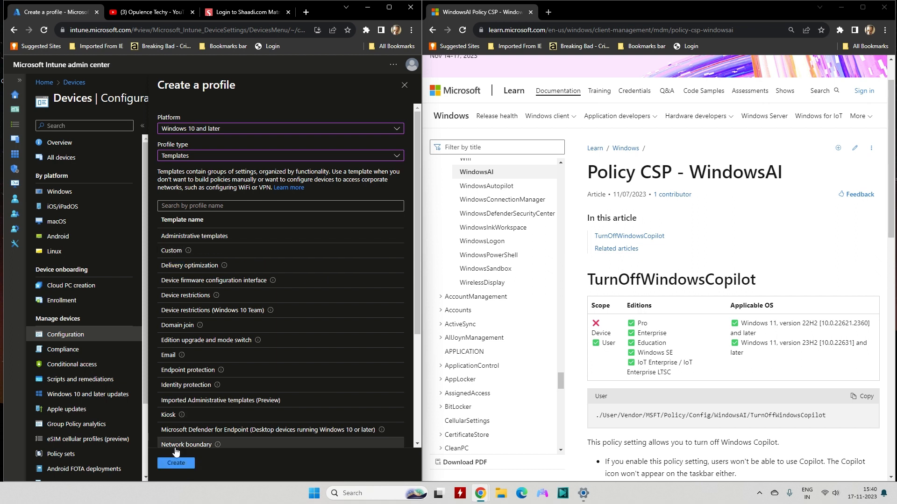
Create from the Custom template and name the profile 'Disbale Windows Co-pilot'
click(176, 462)
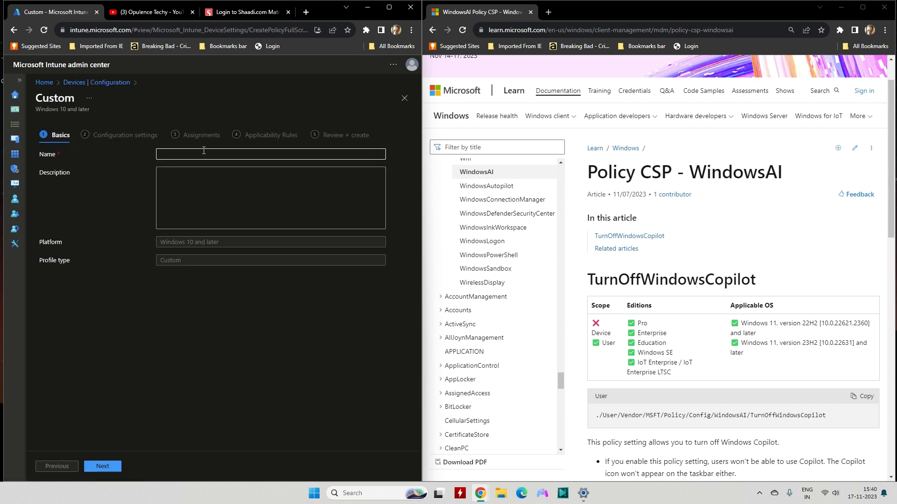
text(Disbale Windows Co-p)
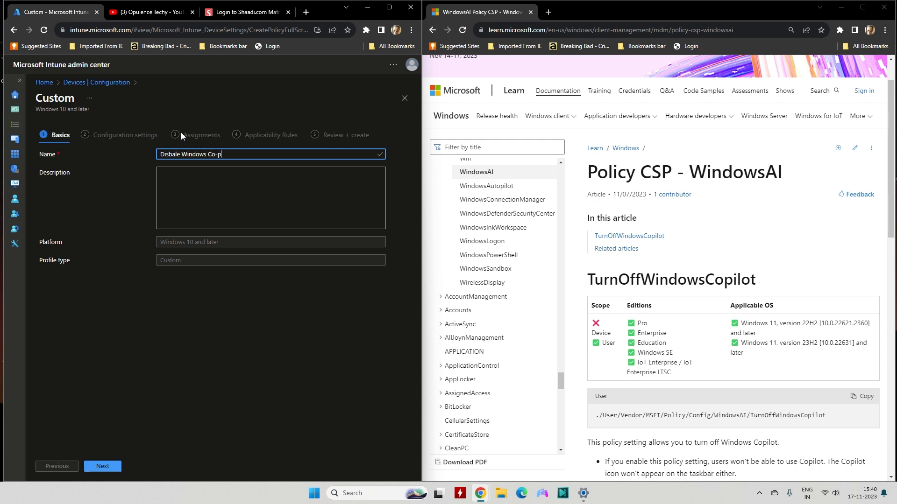
text(ilot)
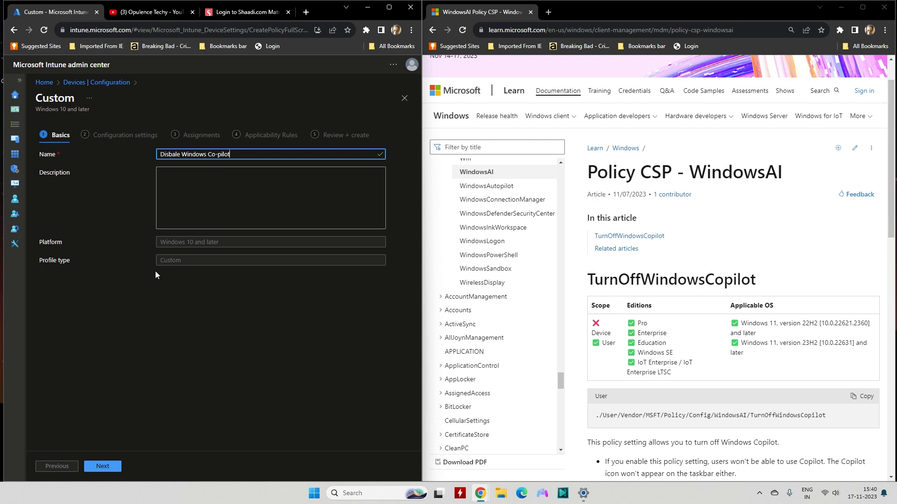
Enter a description stating the profile is created to disable Co-pilot
click(270, 197)
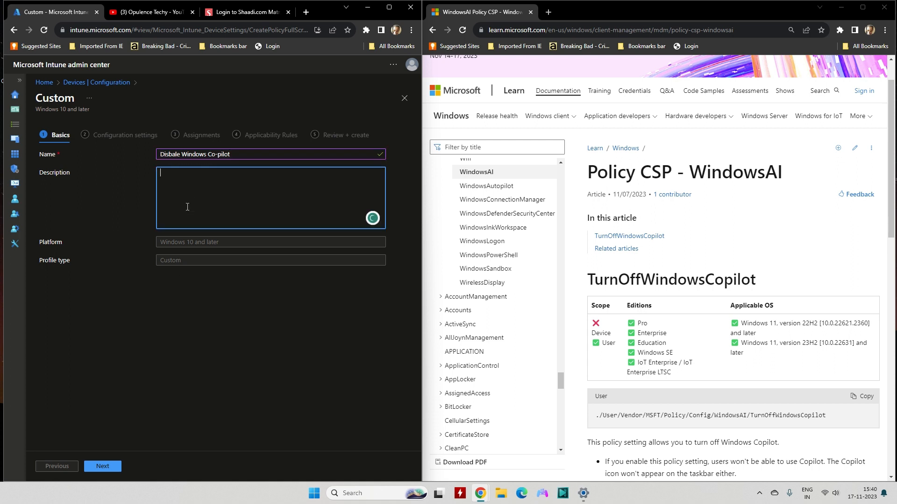
text(Profile created)
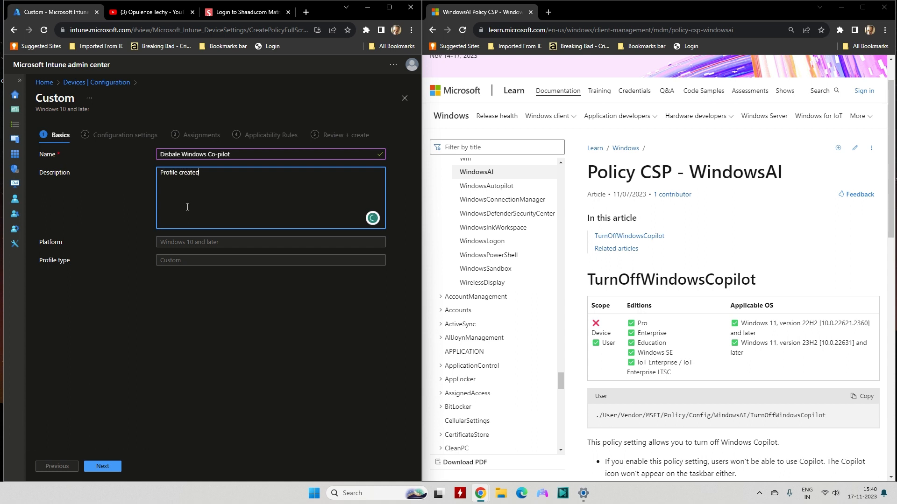
text(to Disable)
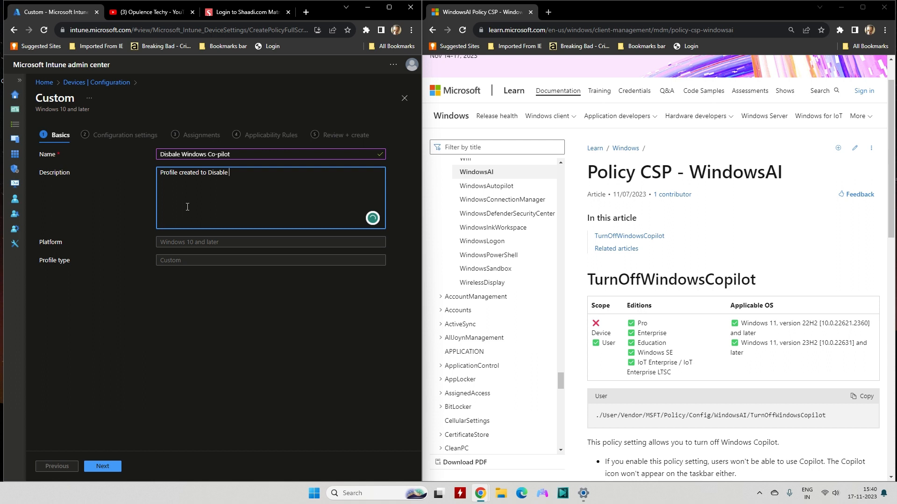
text(Co-pilot)
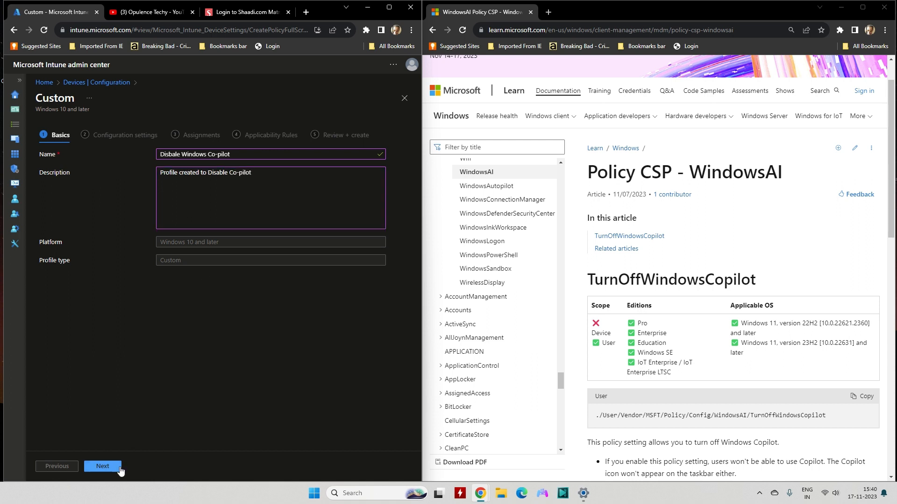
Advance from Basics to Configuration settings, where the OMA-URI settings list is empty
click(102, 466)
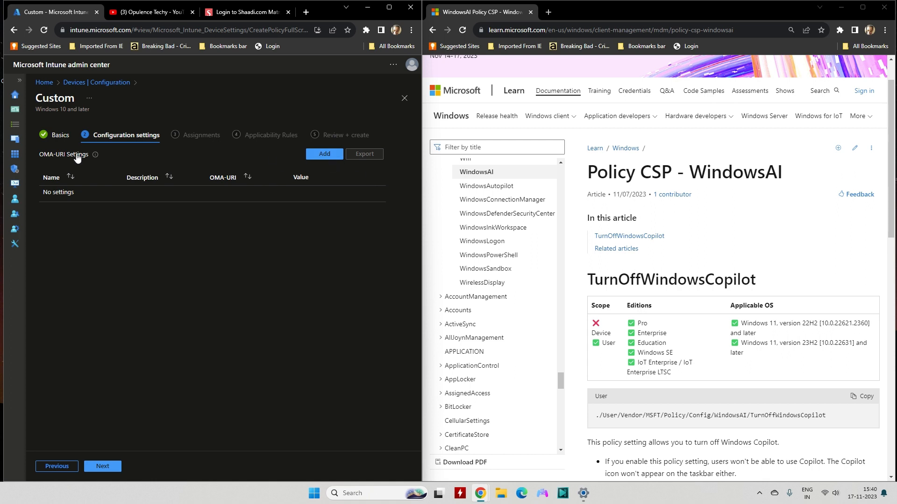
mouse_move(47, 163)
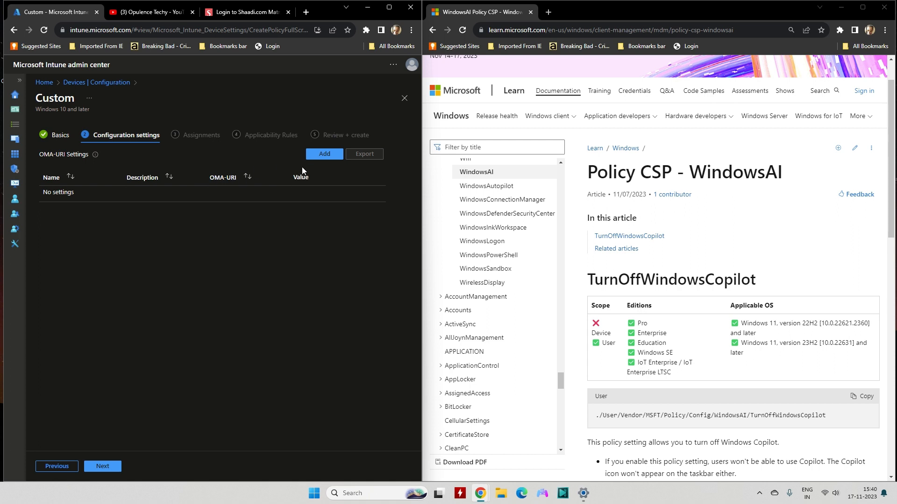
mouse_move(745, 239)
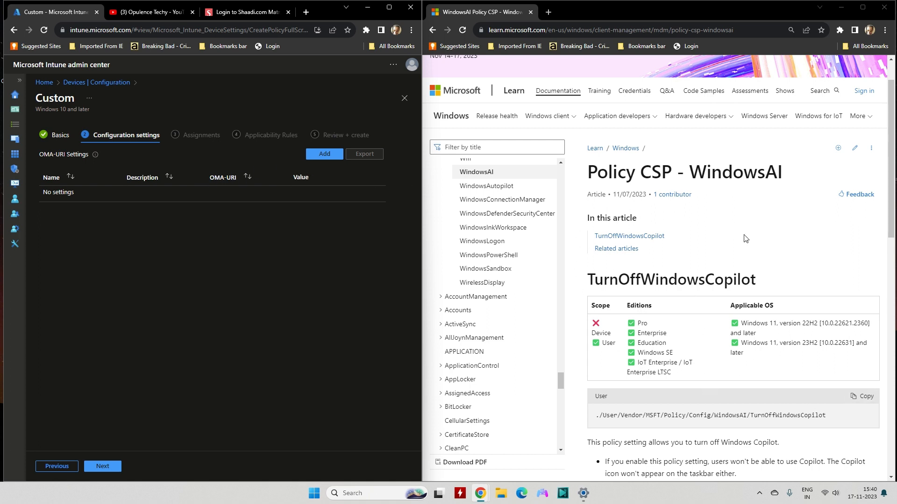
scroll(down, 3)
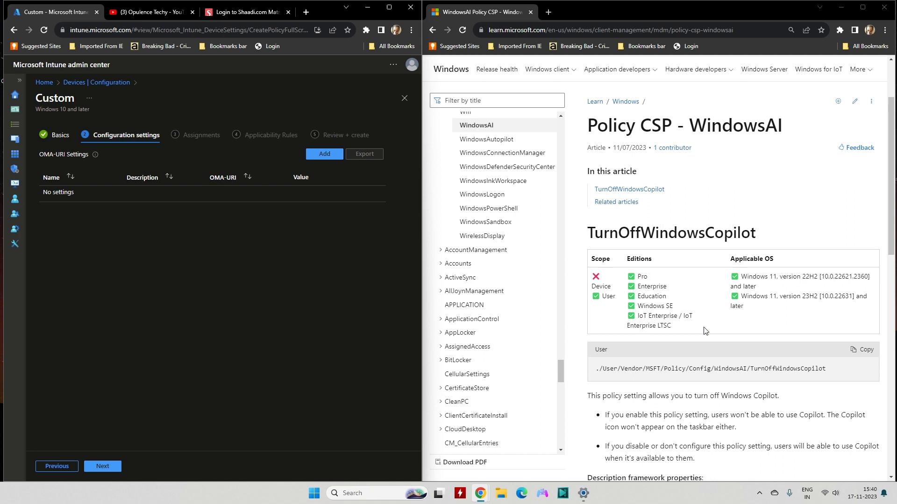
mouse_move(642, 252)
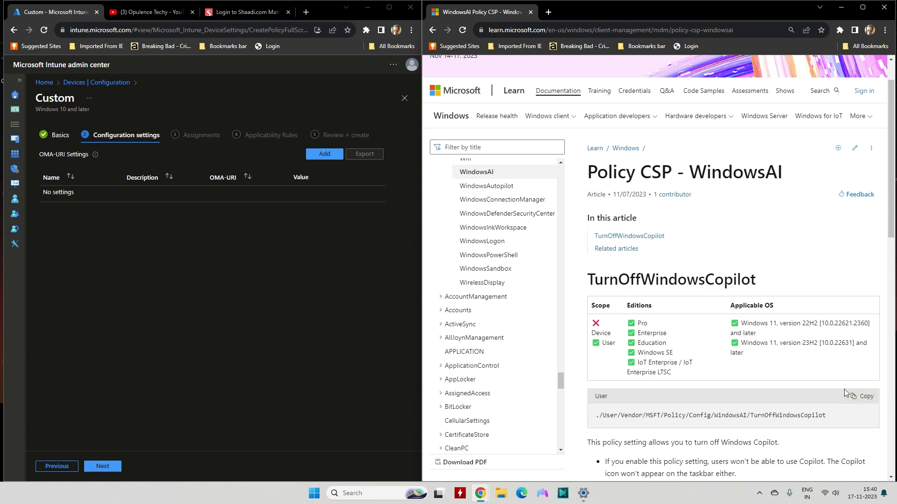
Add an OMA-URI setting row named WindowsCopilot
click(324, 154)
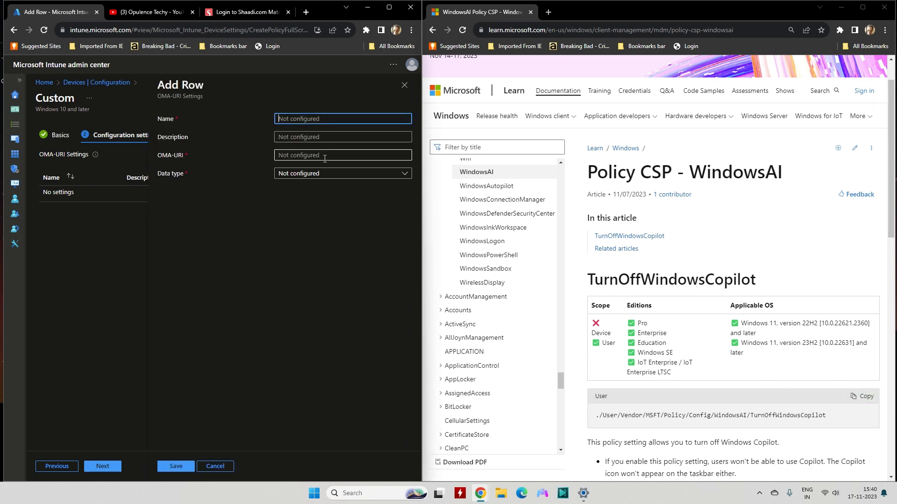
scroll(down, 3)
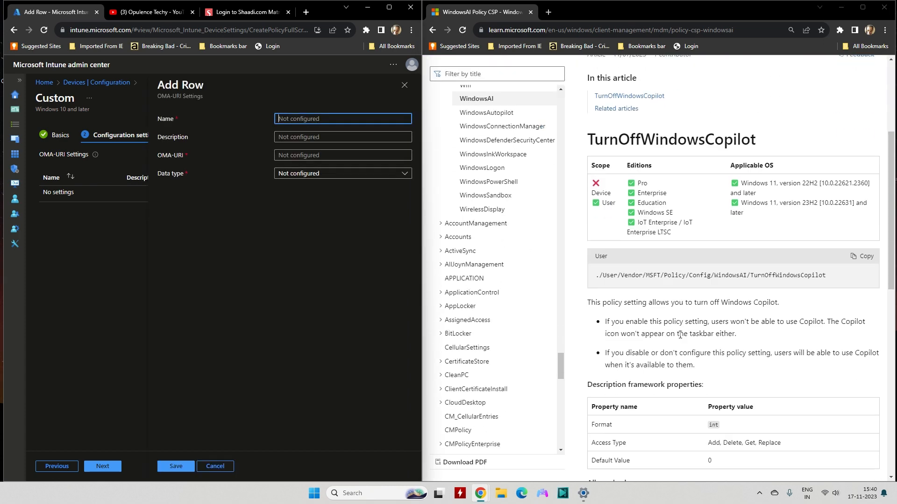
scroll(down, 3)
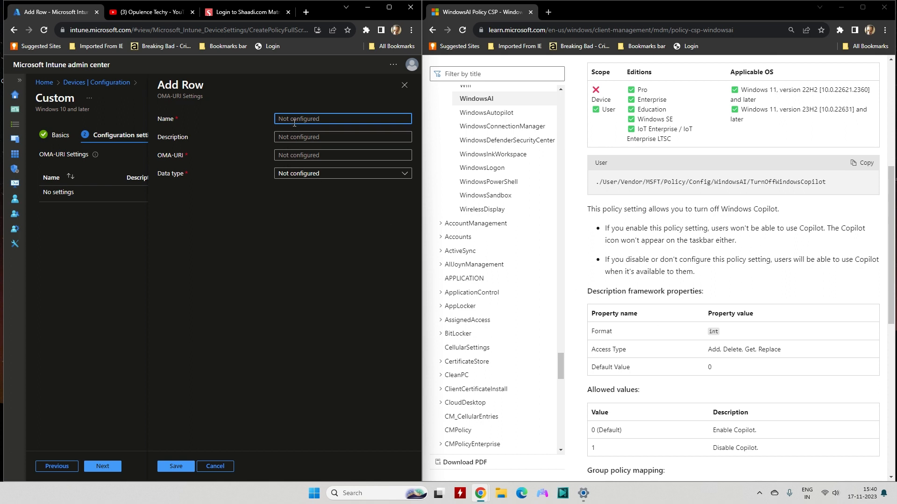
text(WindowsCopilot)
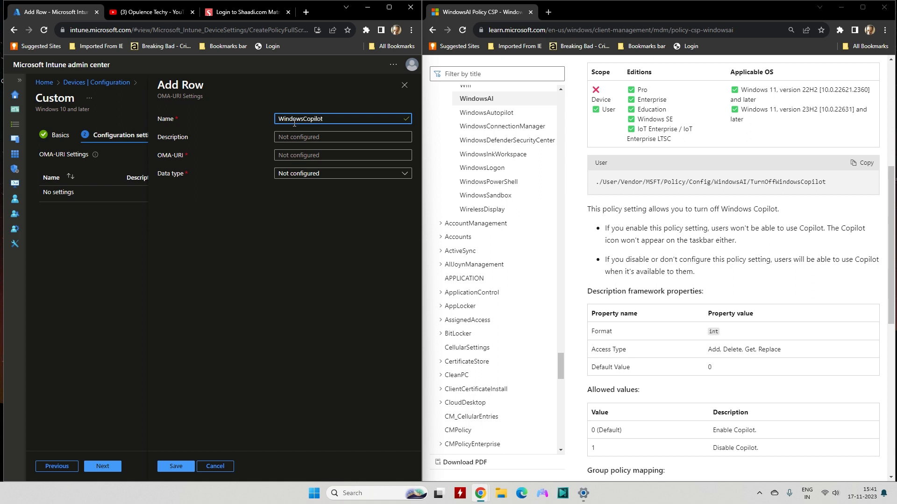
Enter the OMA-URI path ./User/Vendor/MSFT/Policy/Config/WindowsAI/TurnOffWindowsCopilot
click(342, 137)
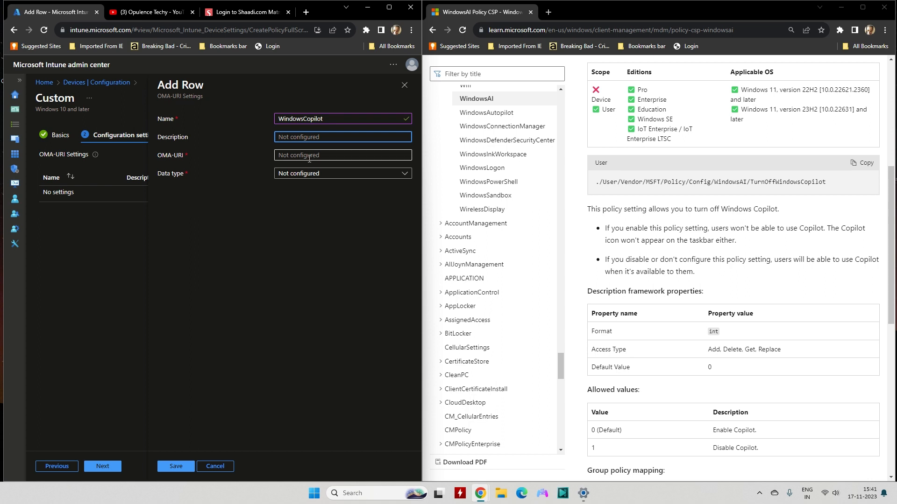
click(343, 155)
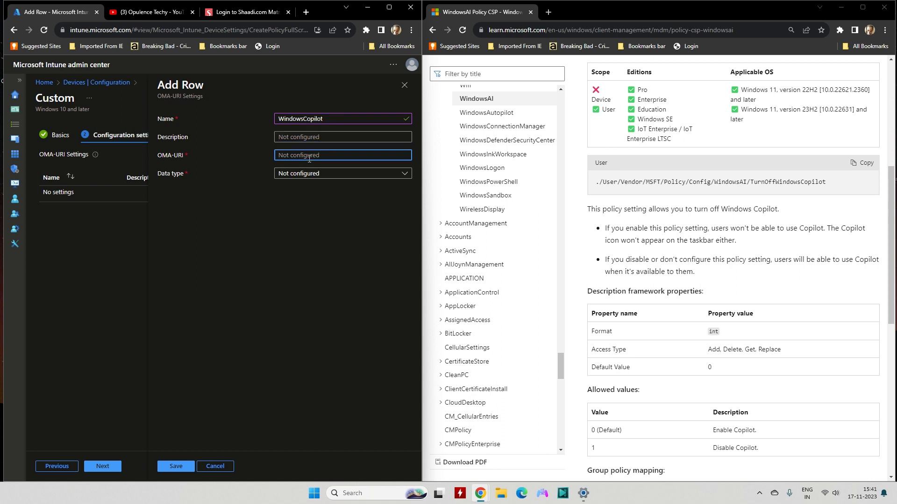
scroll(down, 3)
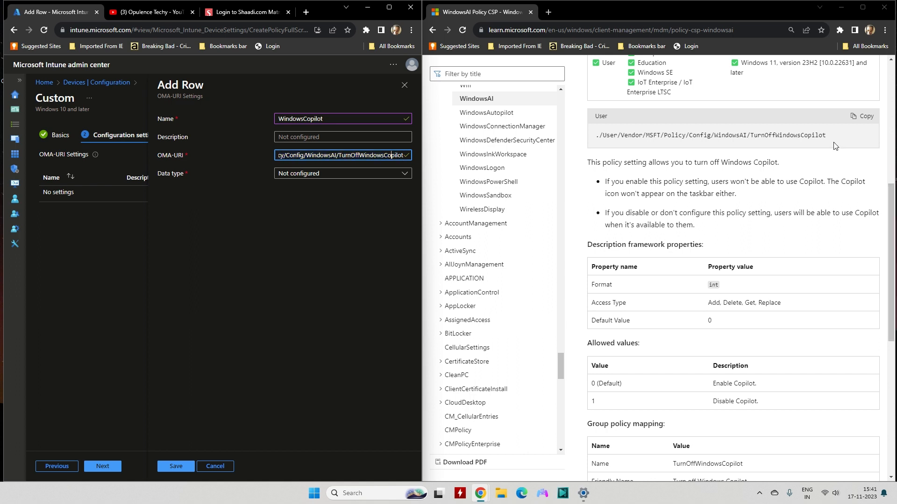
Set the WindowsCopilot setting's data type to Integer with value 1
click(341, 173)
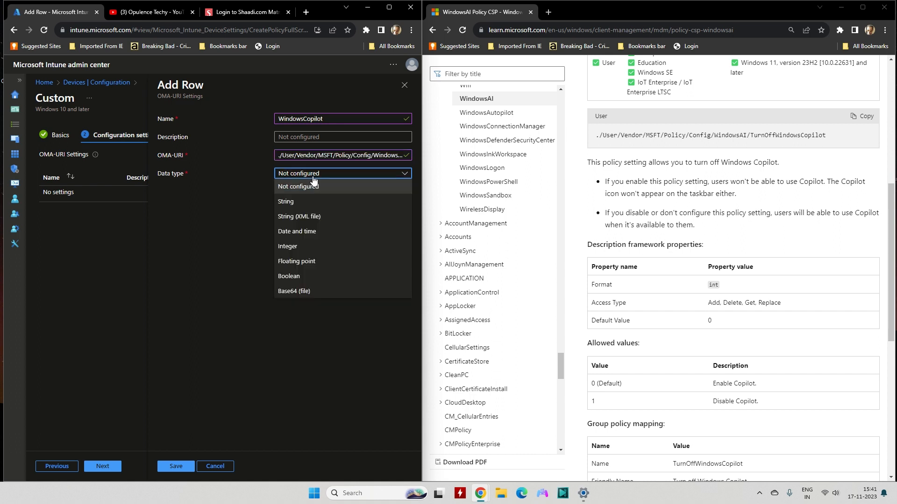
mouse_move(301, 248)
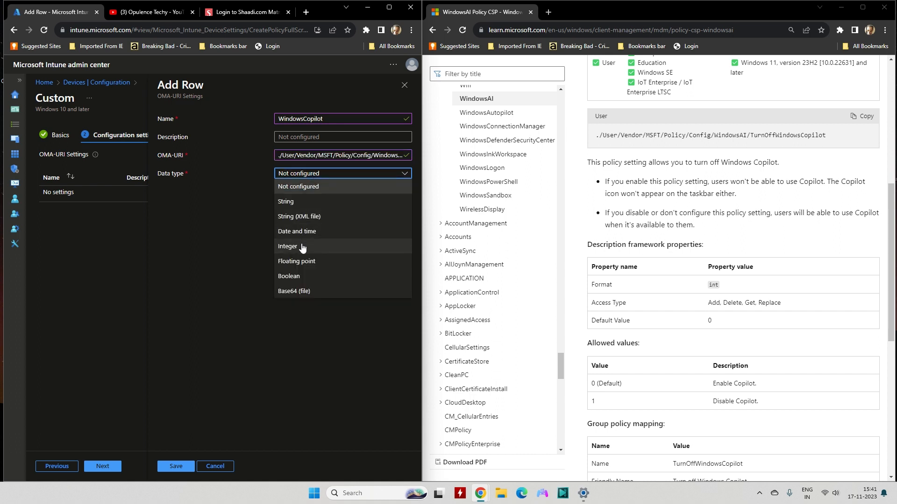
click(288, 246)
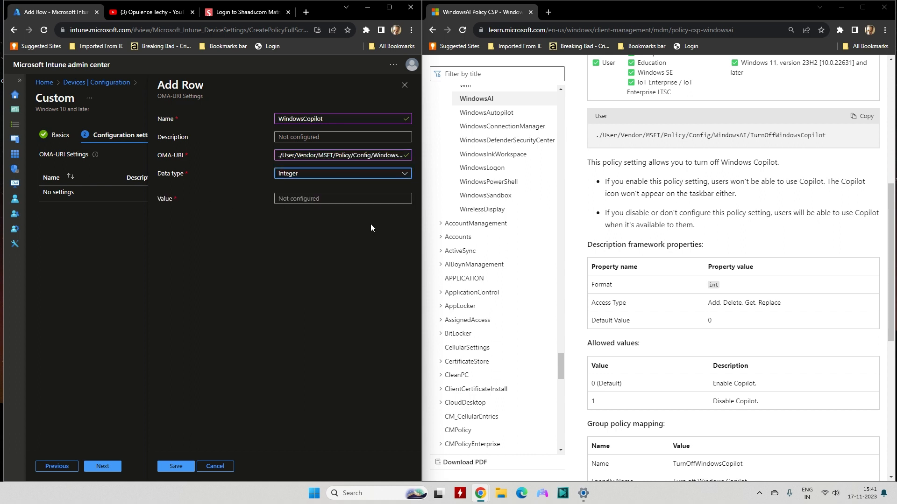
scroll(down, 3)
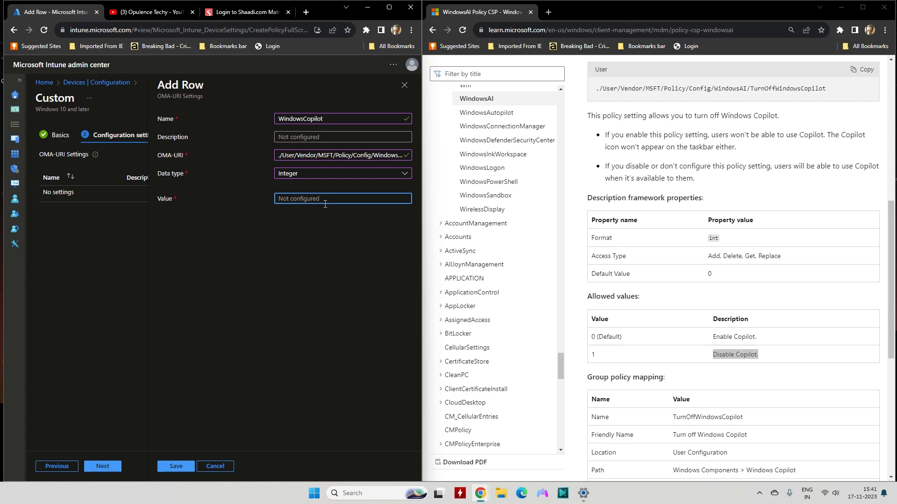
text(1)
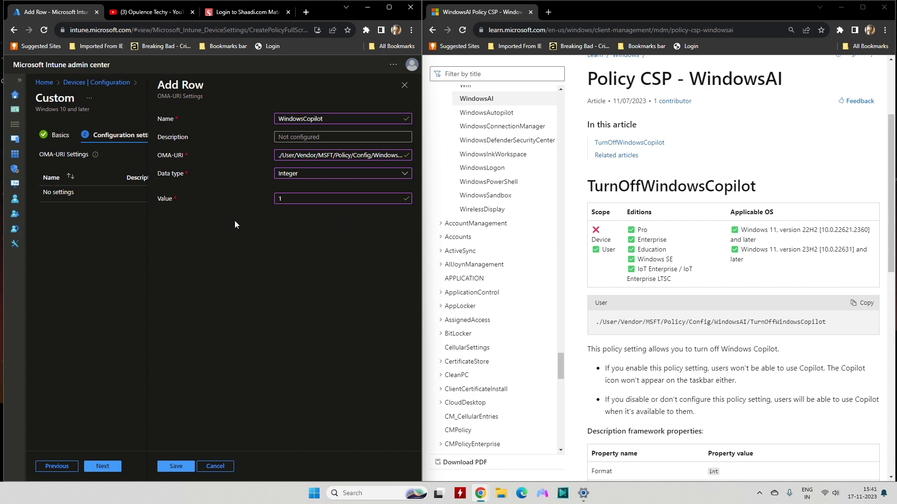
mouse_move(189, 292)
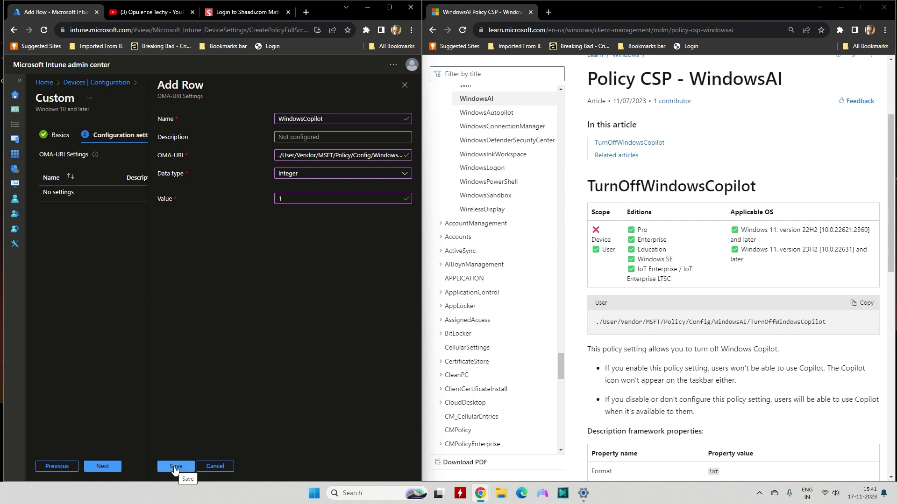
Save the OMA-URI row, proceed to Assignments and include All users
click(176, 466)
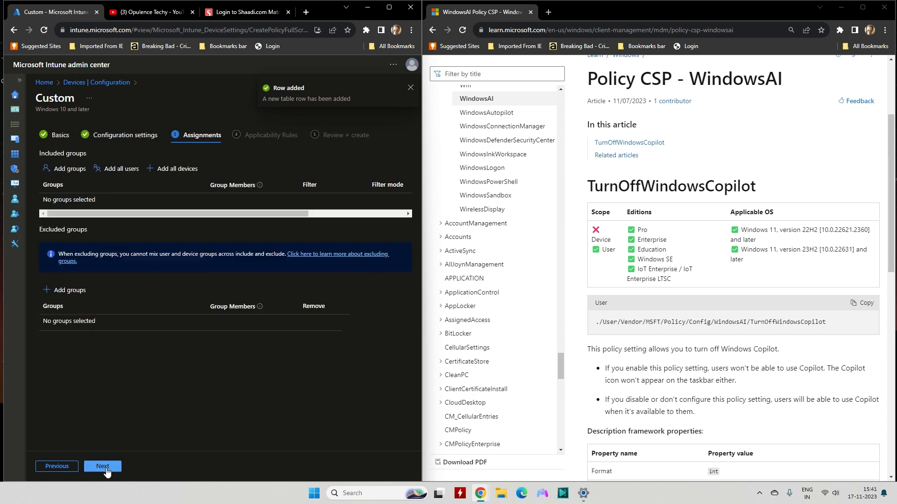
mouse_move(129, 171)
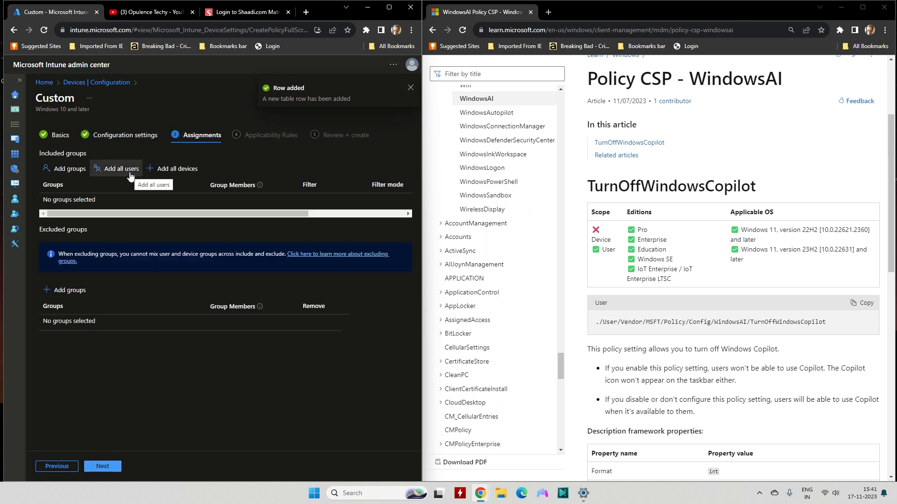
click(410, 88)
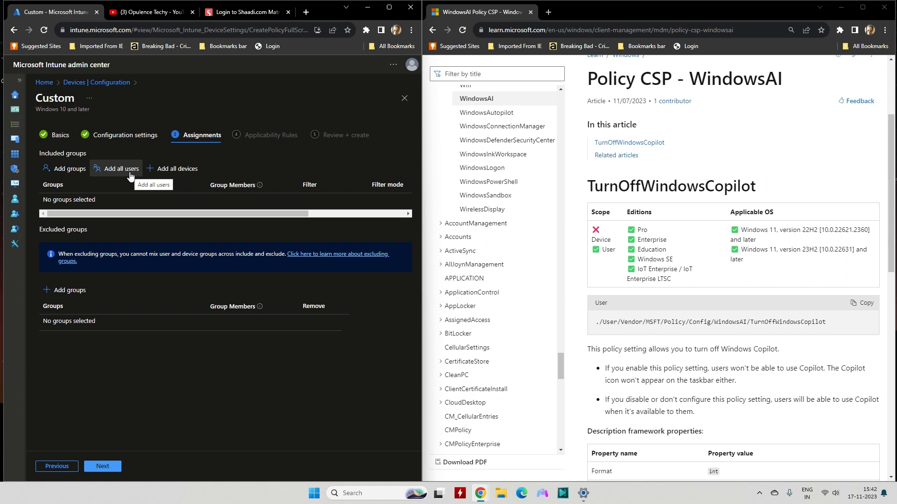
mouse_move(70, 168)
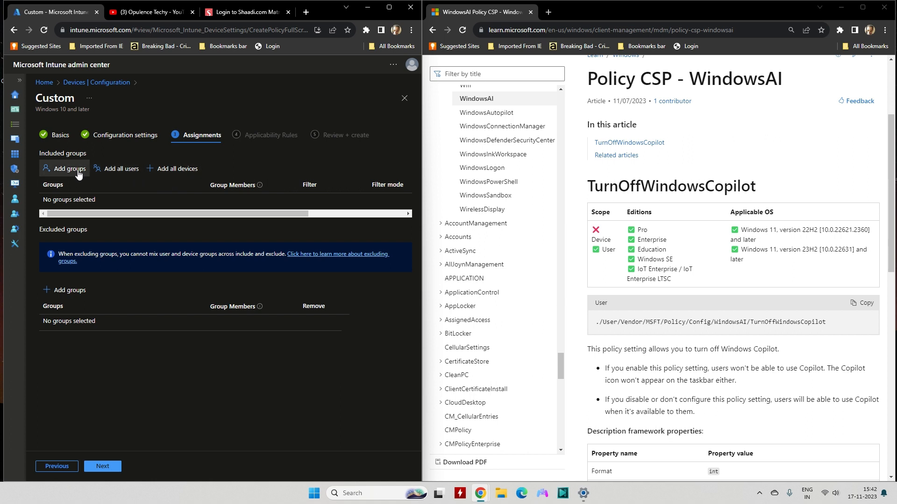
mouse_move(116, 168)
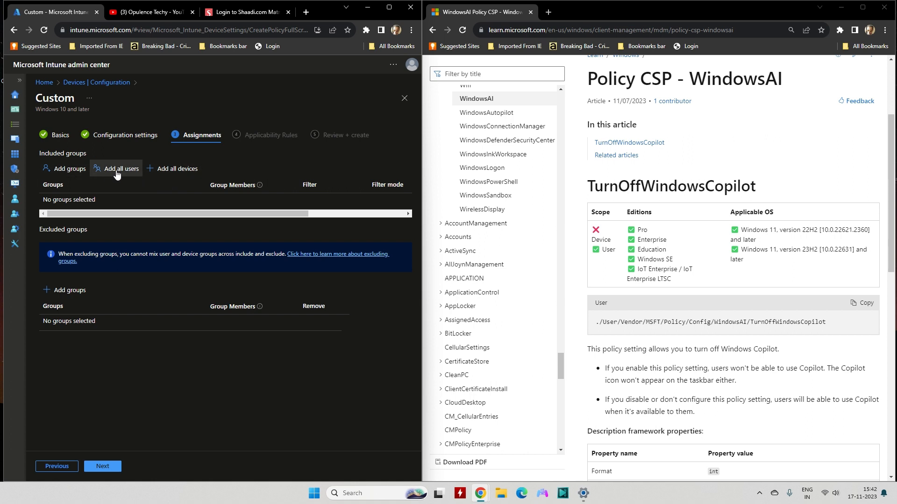
click(116, 168)
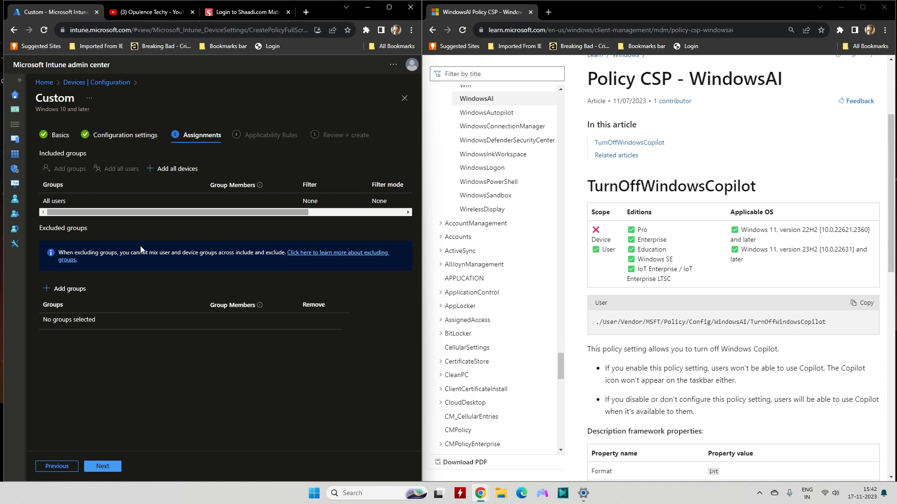
Skip applicability rules, review the summary and create the profile
click(102, 466)
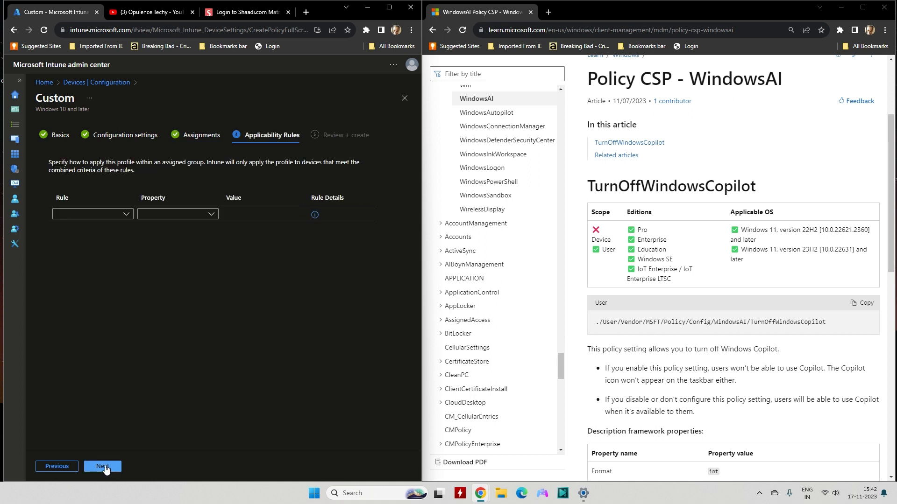
mouse_move(259, 189)
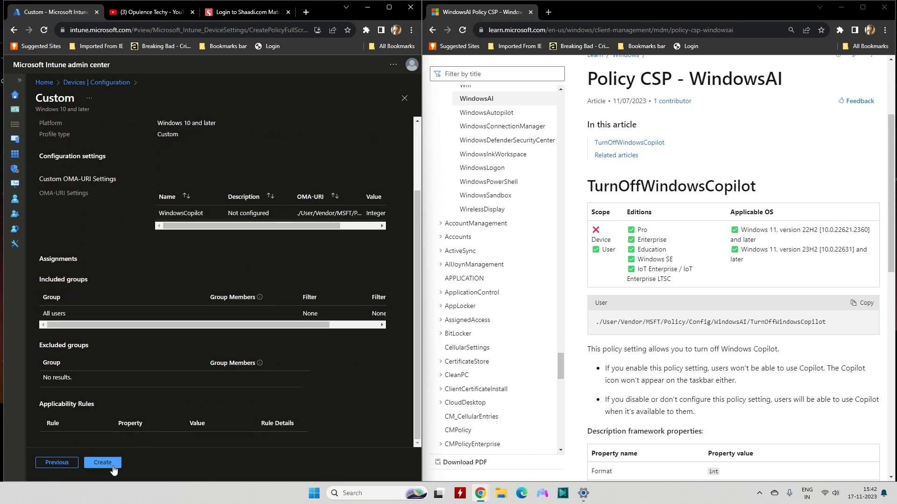
click(103, 462)
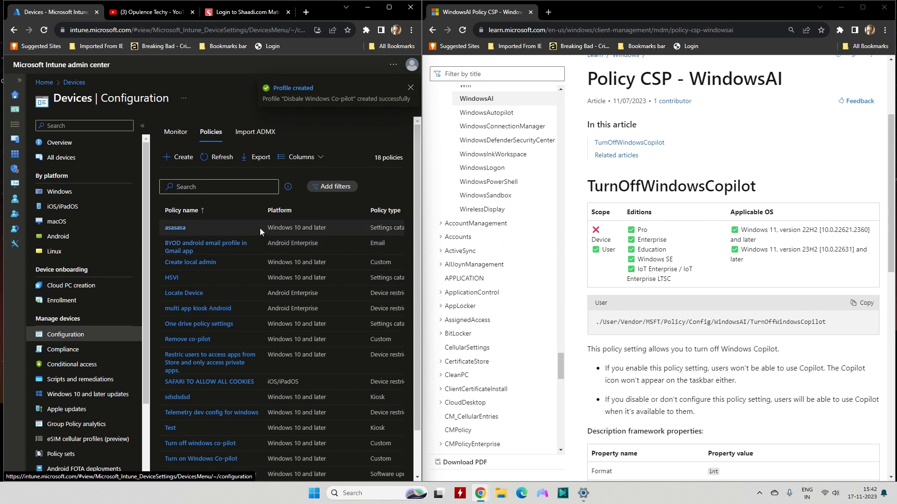
click(410, 87)
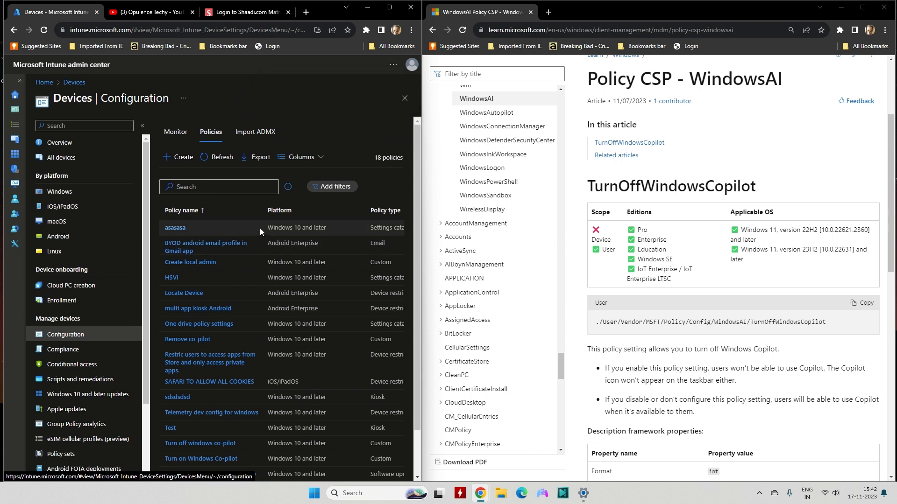
mouse_move(281, 224)
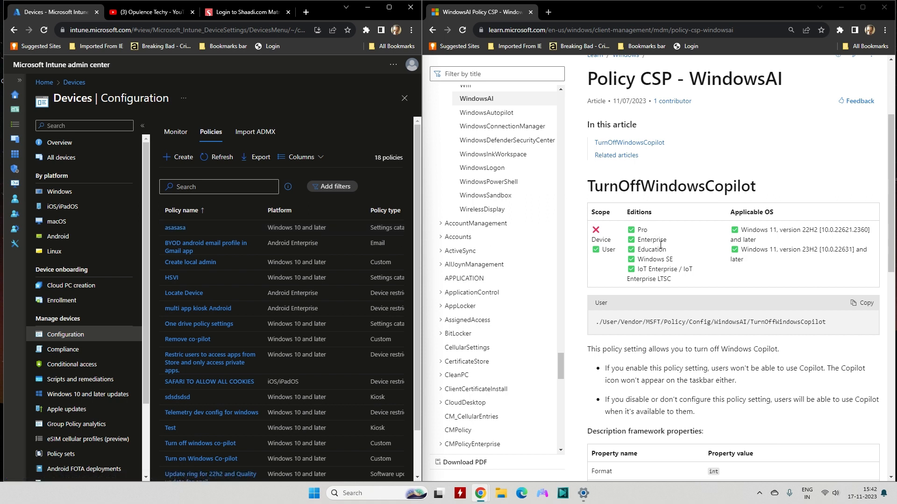
mouse_move(642, 230)
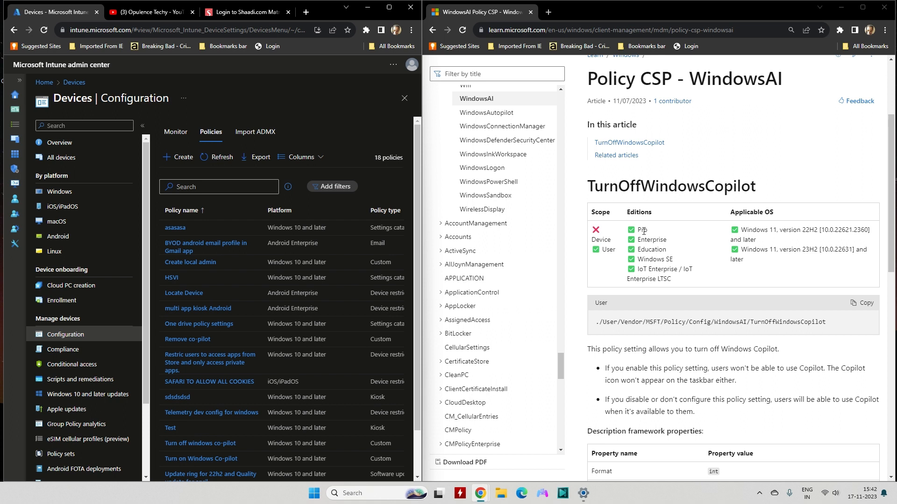
double_click(640, 229)
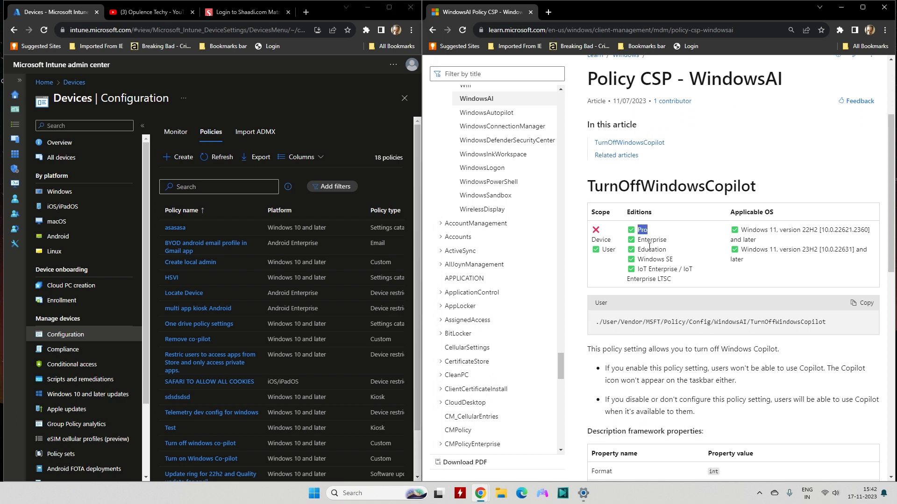
mouse_move(811, 264)
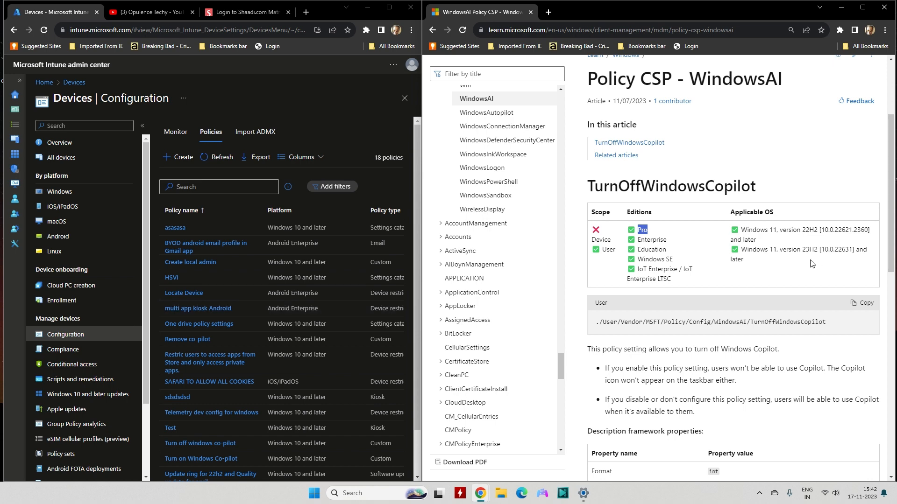
scroll(down, 3)
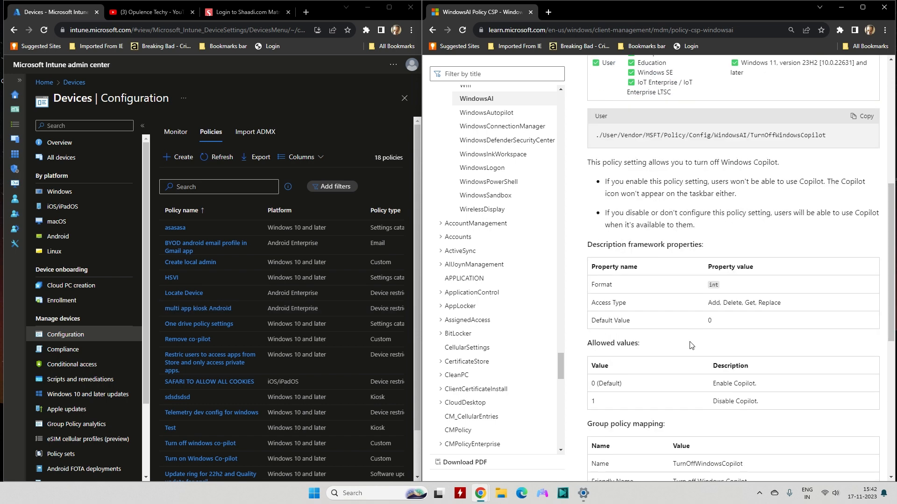
scroll(down, 3)
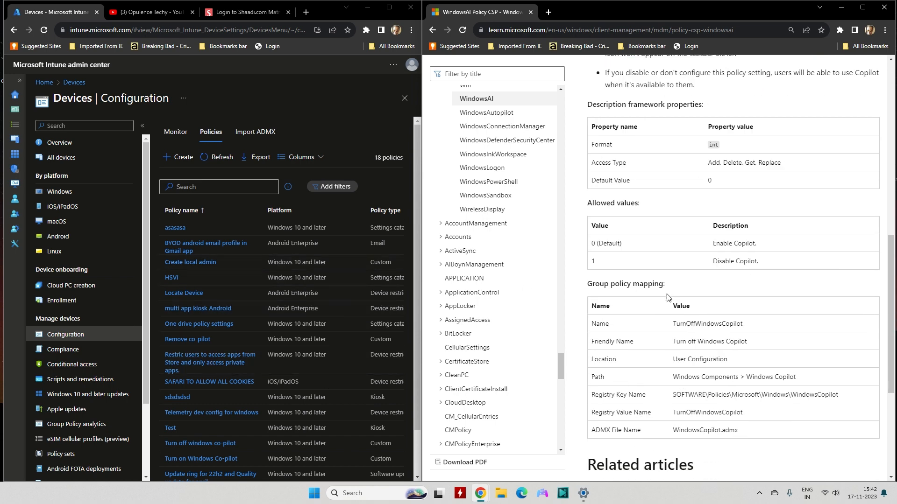